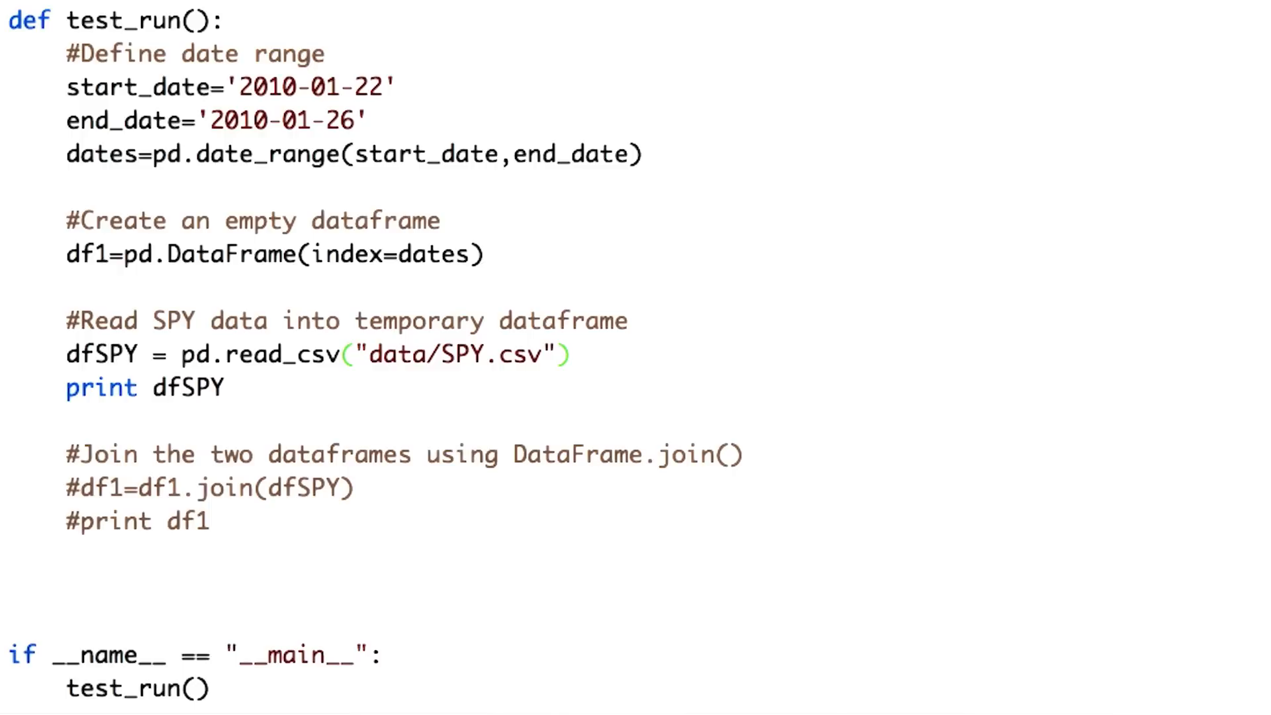
Give the SPY.csv read_csv index_col="Date" and parse_dates=True
{"action": "type", "text": ",index_col=\"Date\",parse_dates=True"}
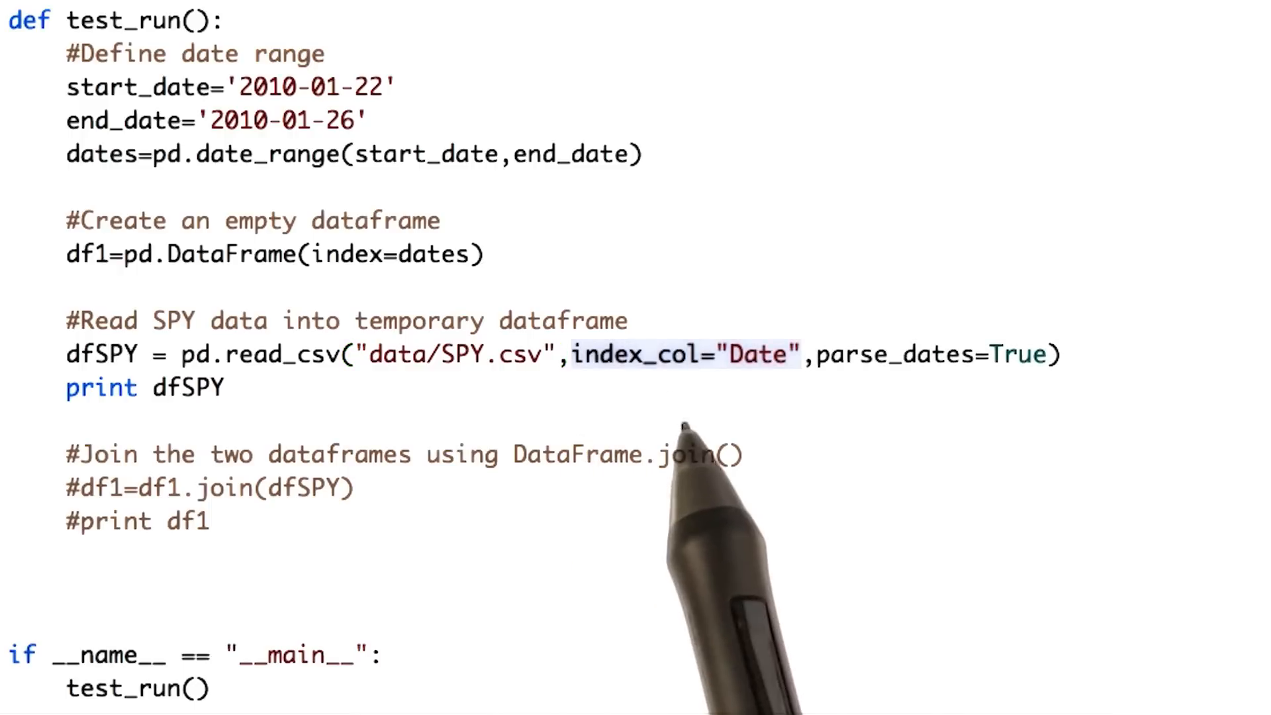
{"action": "mouse_move", "coordinate": [733, 413]}
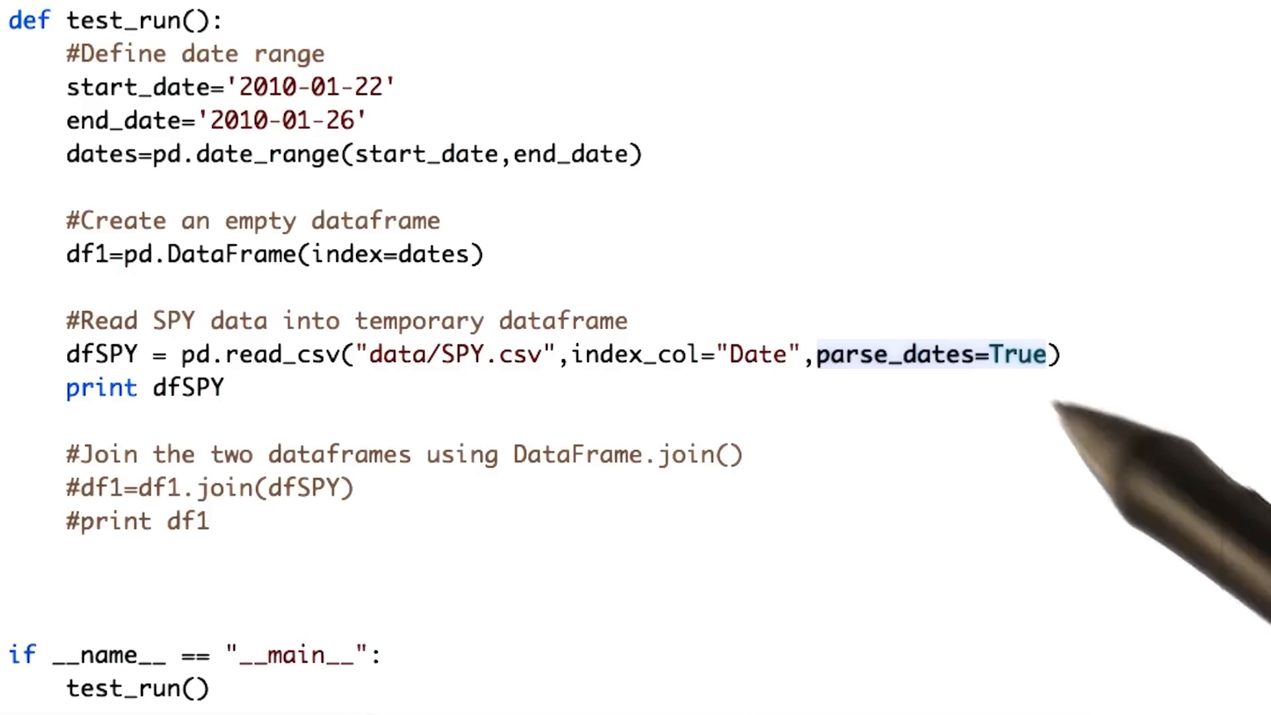
{"action": "mouse_move", "coordinate": [989, 407]}
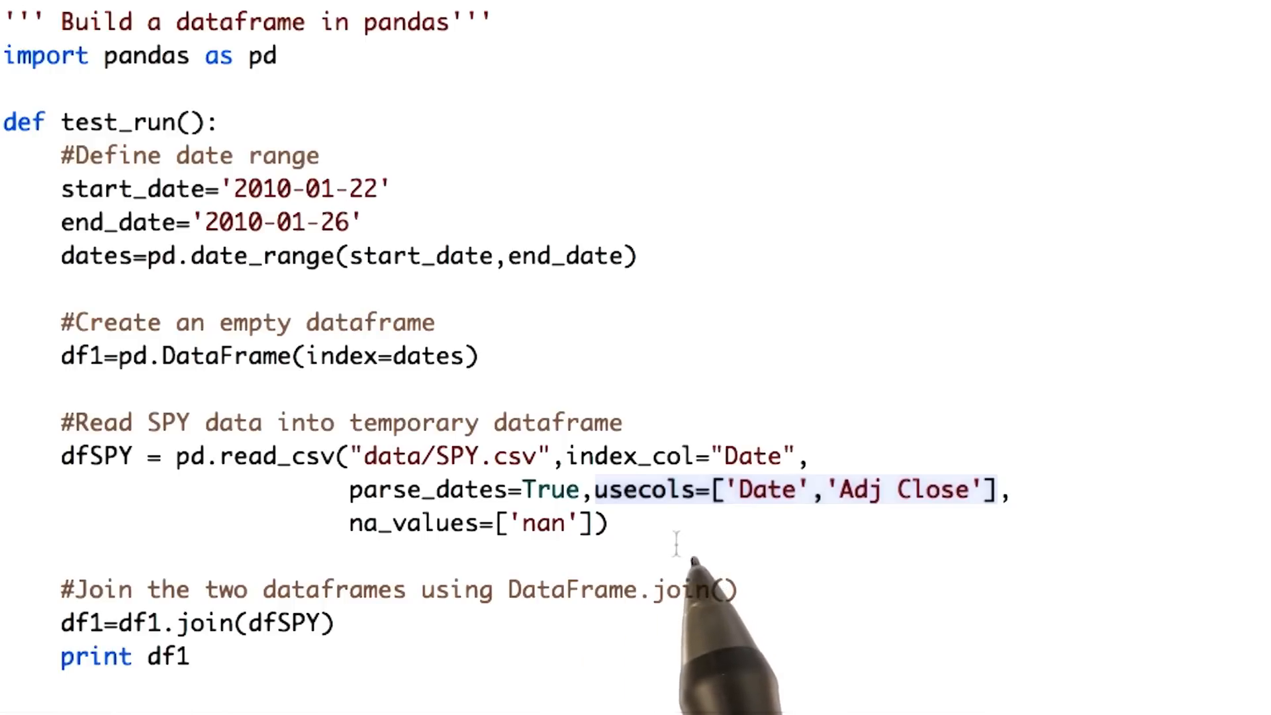
{"action": "mouse_move", "coordinate": [770, 568]}
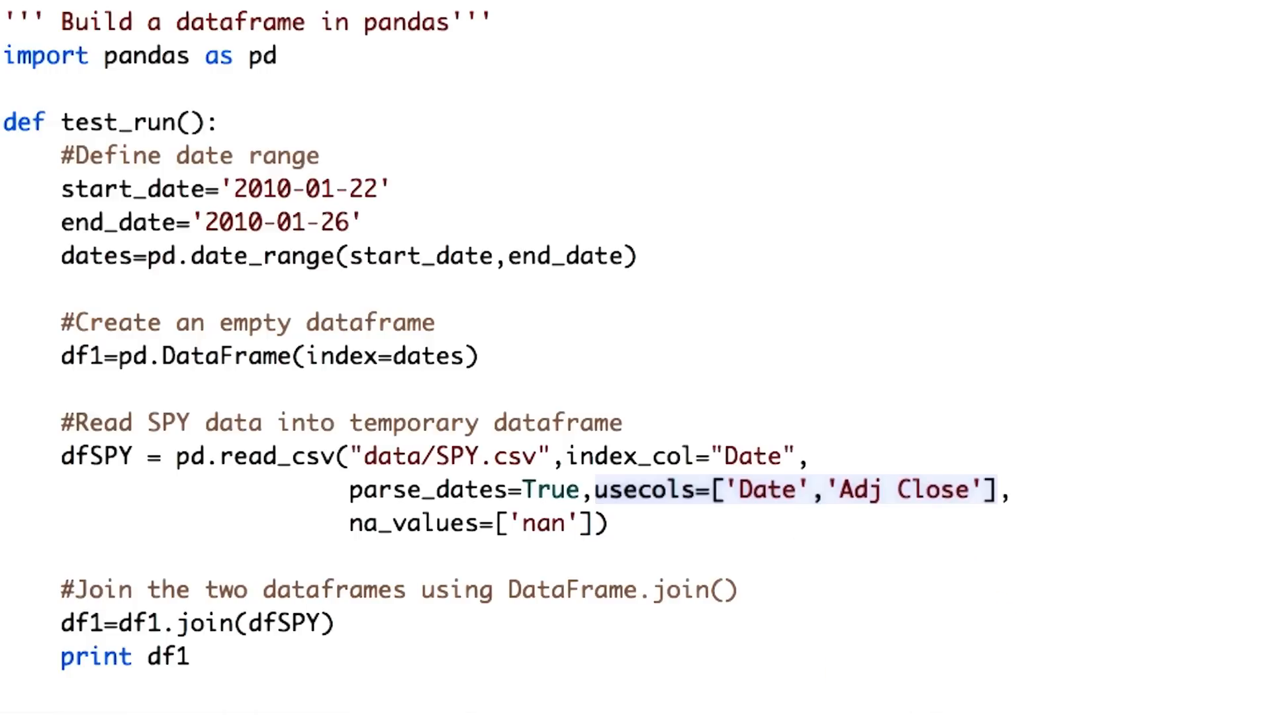
Place the cursor in the read_csv line to add usecols and na_values arguments
{"action": "left_click", "coordinate": [386, 131]}
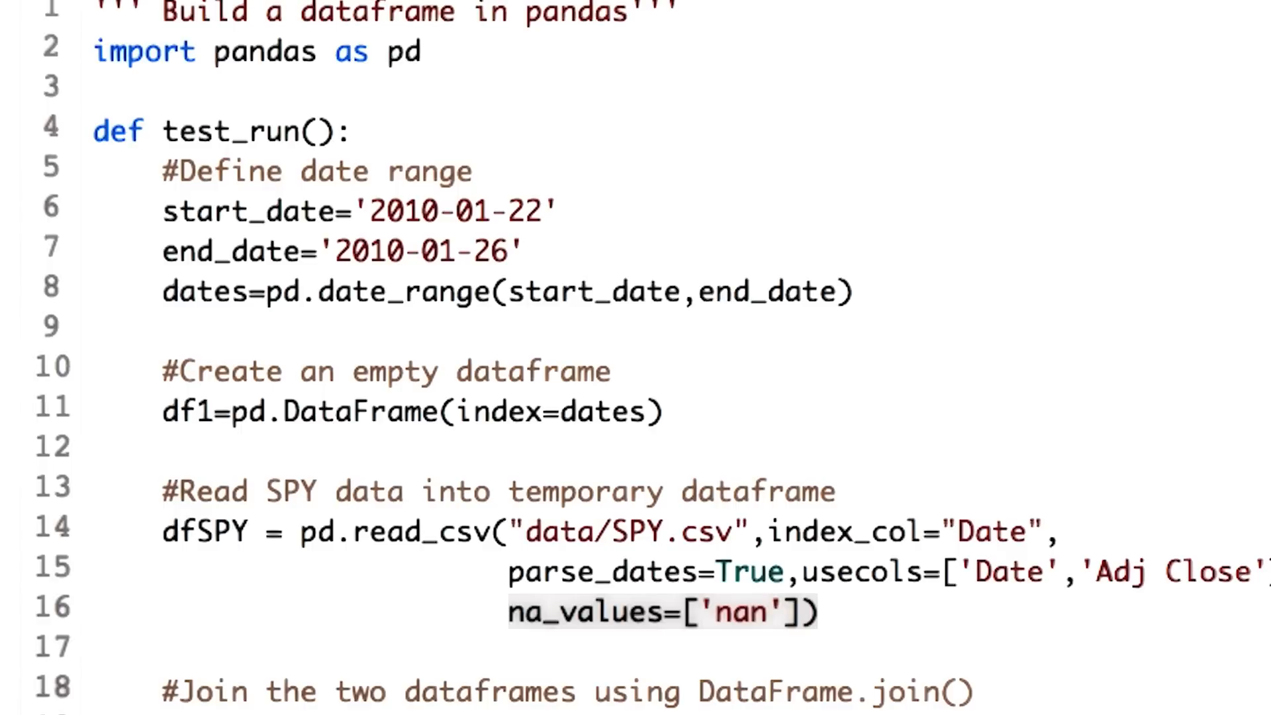
Test Run the dropna script, printing Adj Close for the three January 2010 dates
{"action": "scroll", "scroll_direction": "down", "scroll_amount": 3}
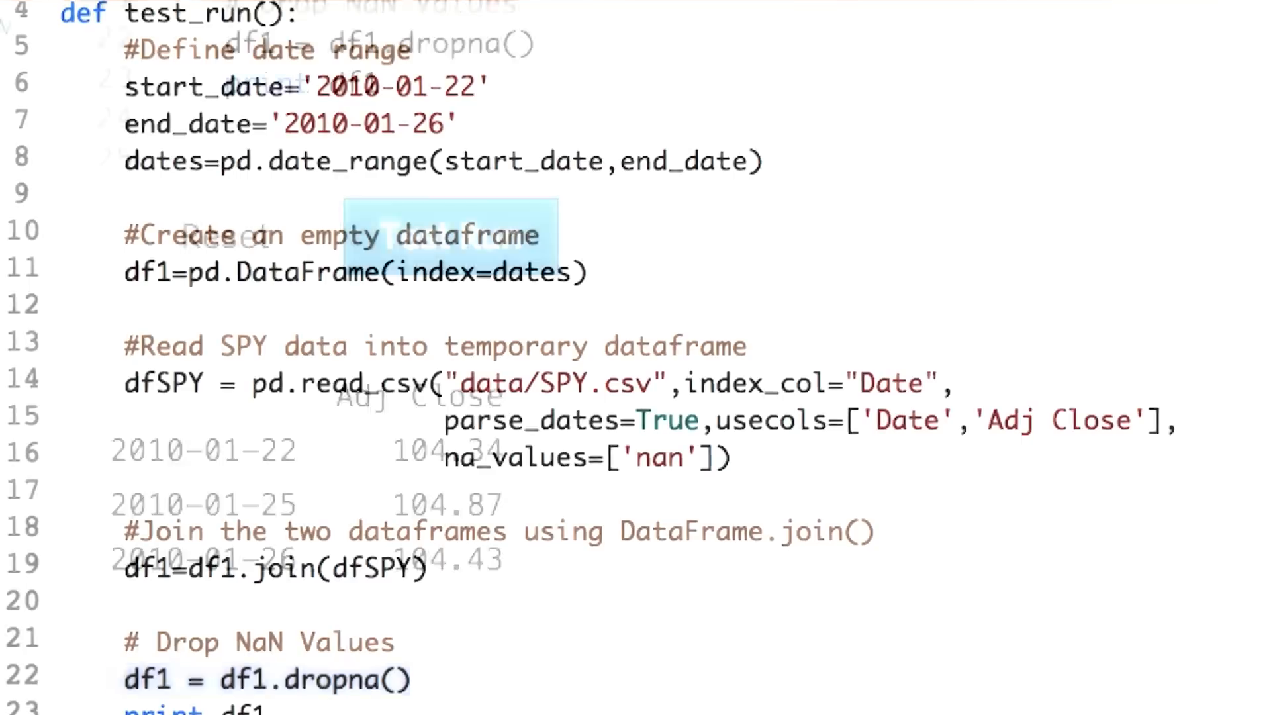
{"action": "left_click", "coordinate": [450, 236]}
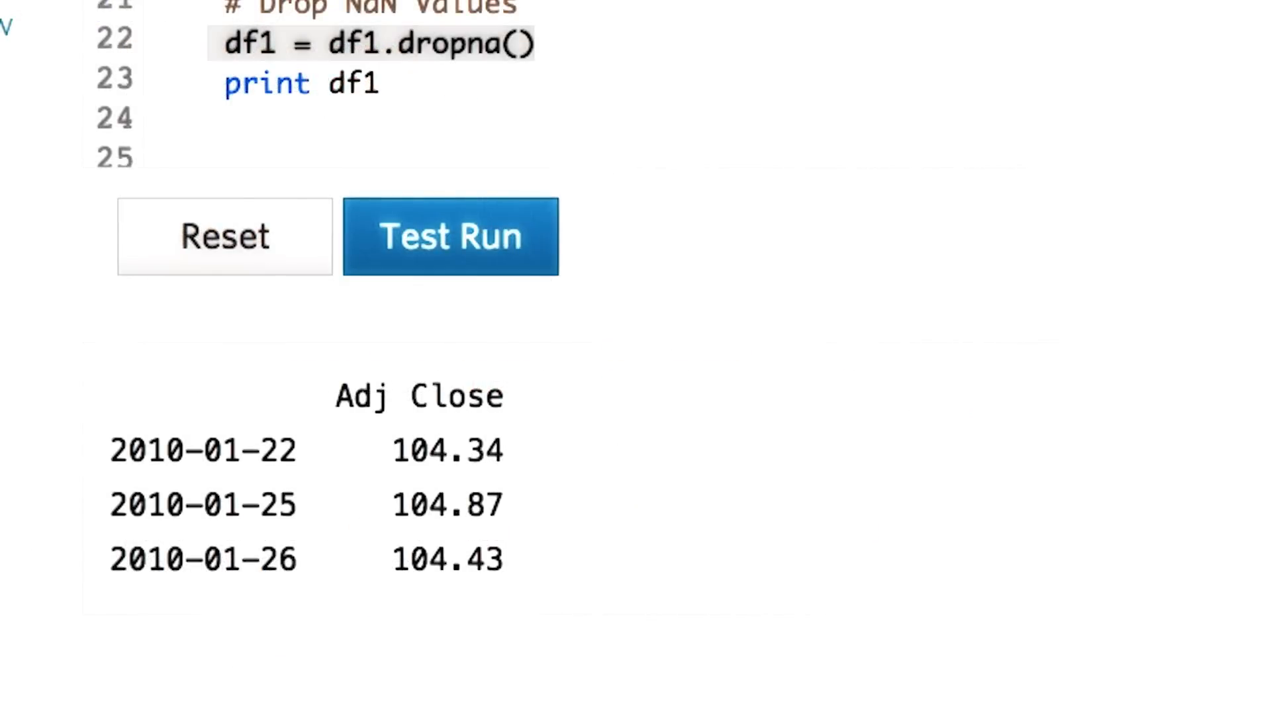